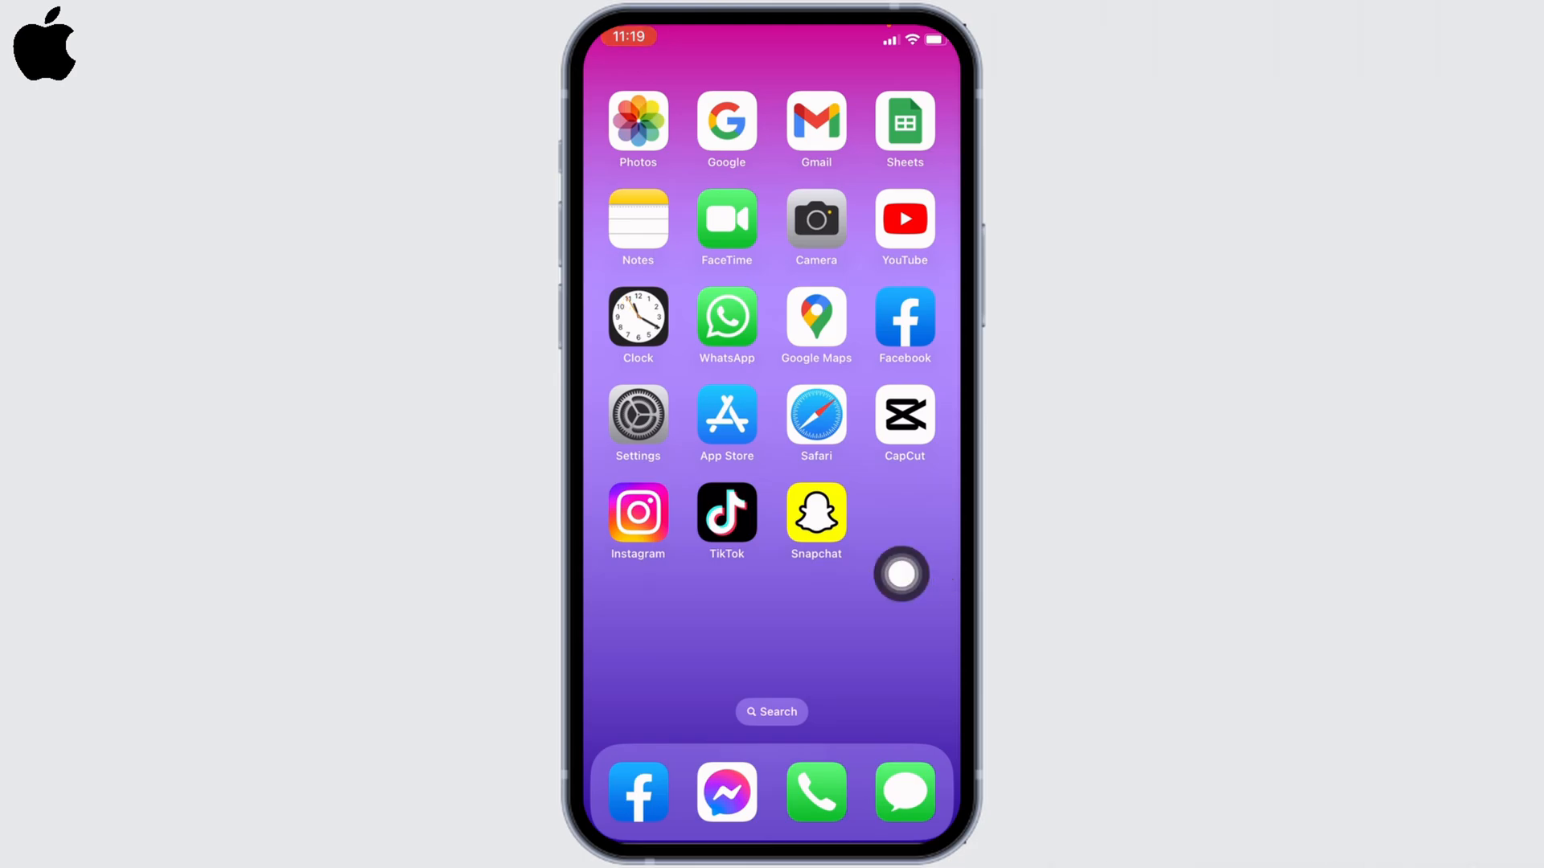
- Reach the Accessibility page from the Settings app's main list
left_click(637, 413)
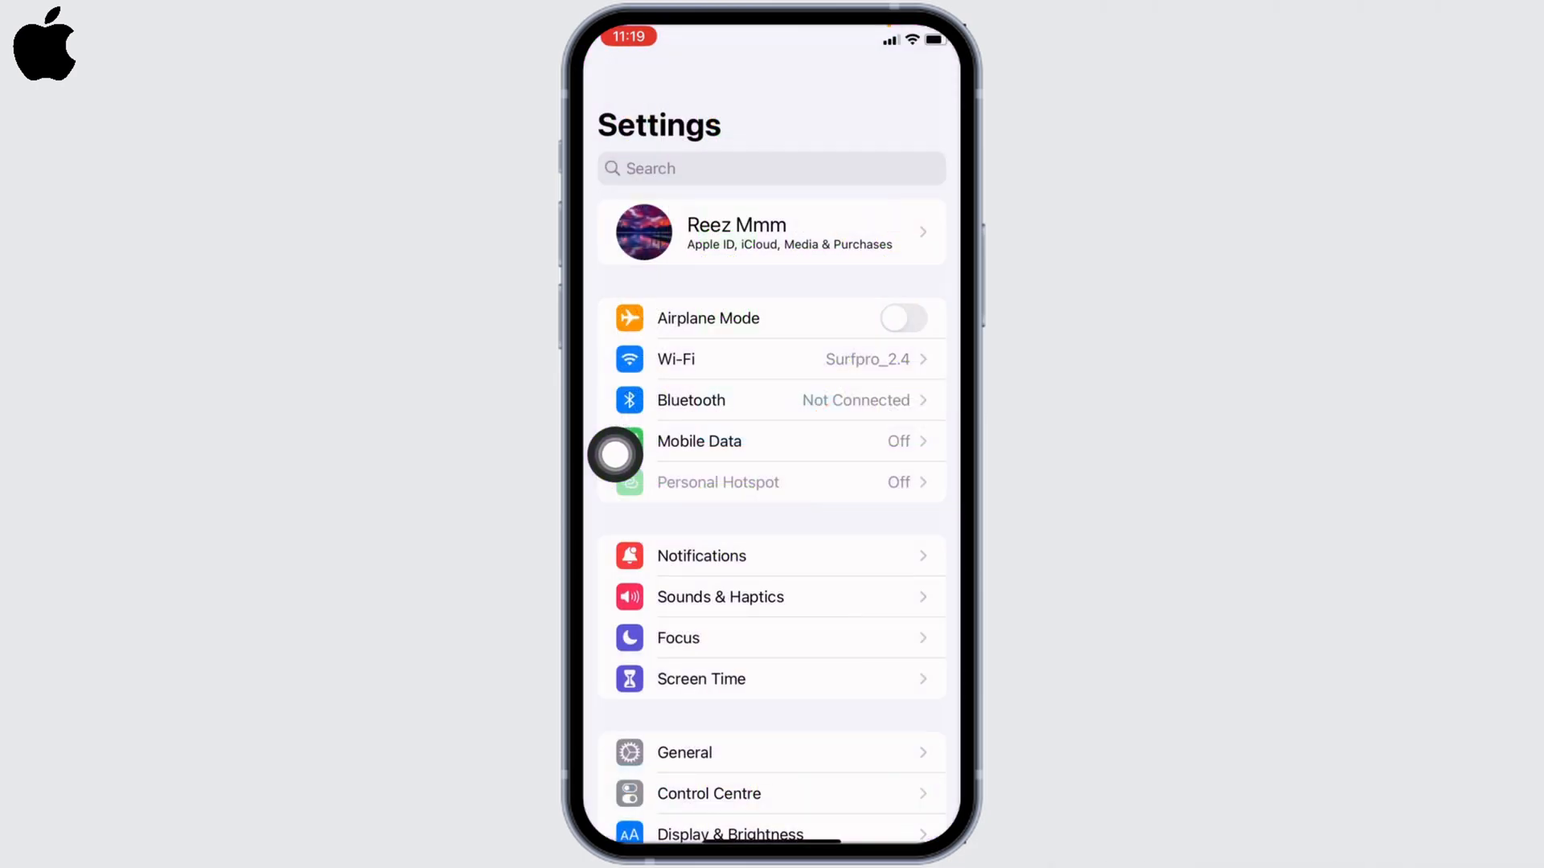
scroll("down", 3)
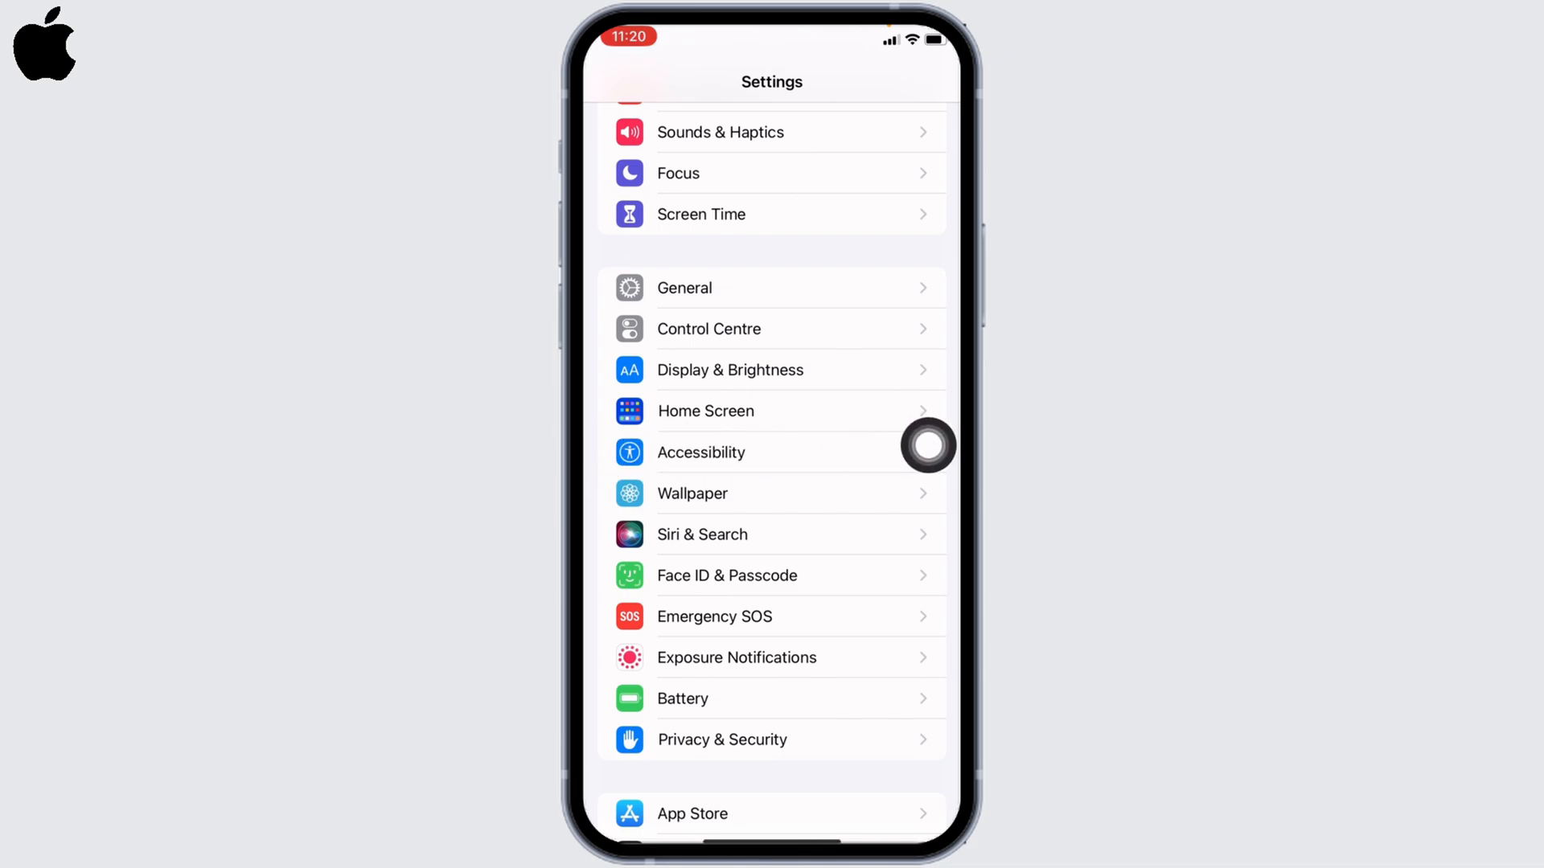
left_click(700, 452)
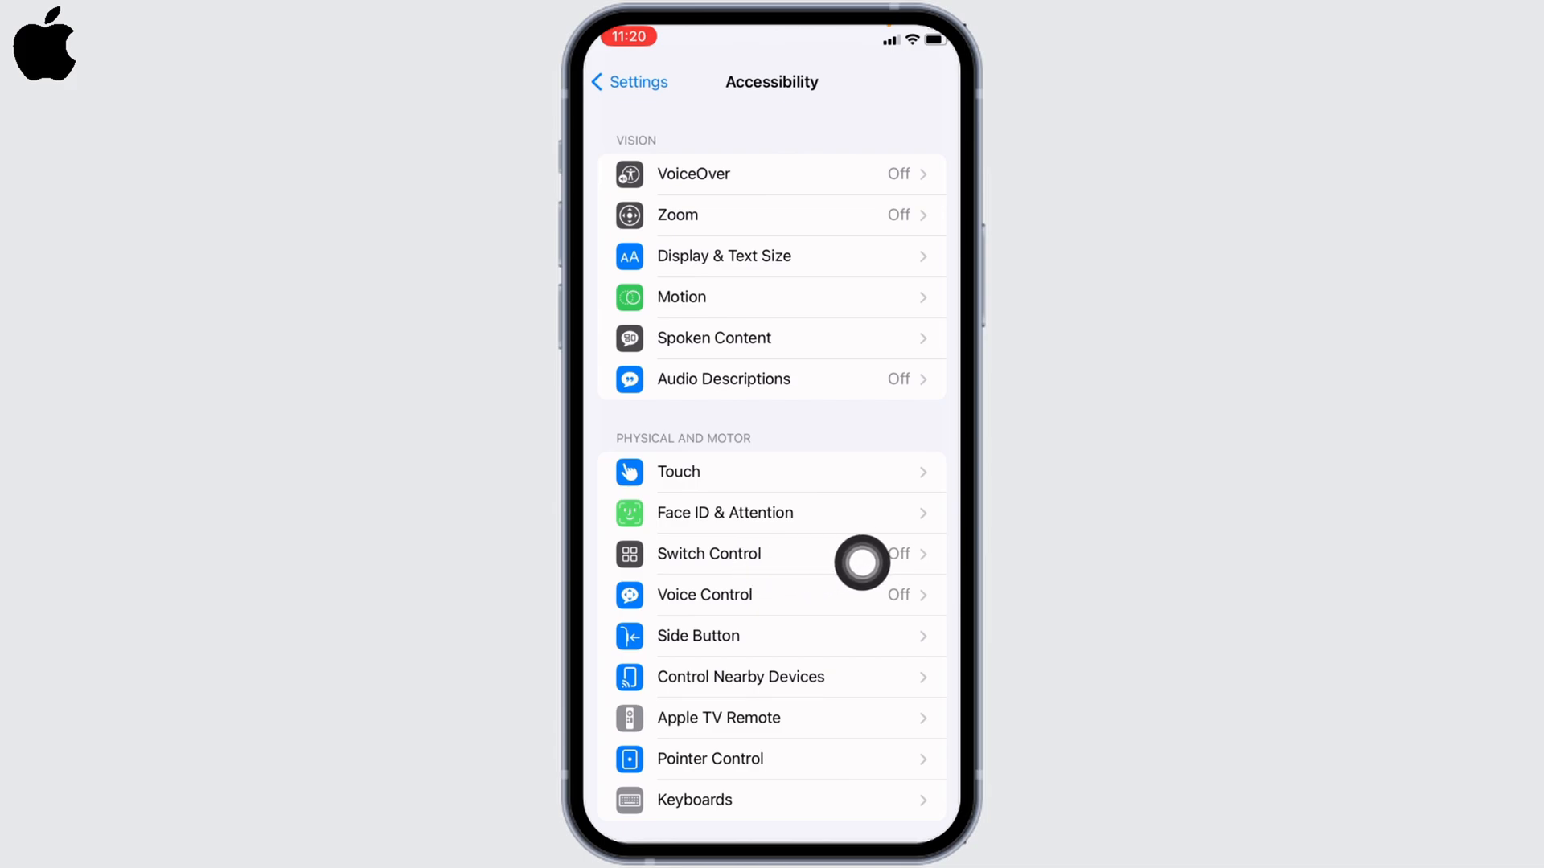
- Add a Full Screen screen switch to Switch Control with the Select Item action
left_click(708, 554)
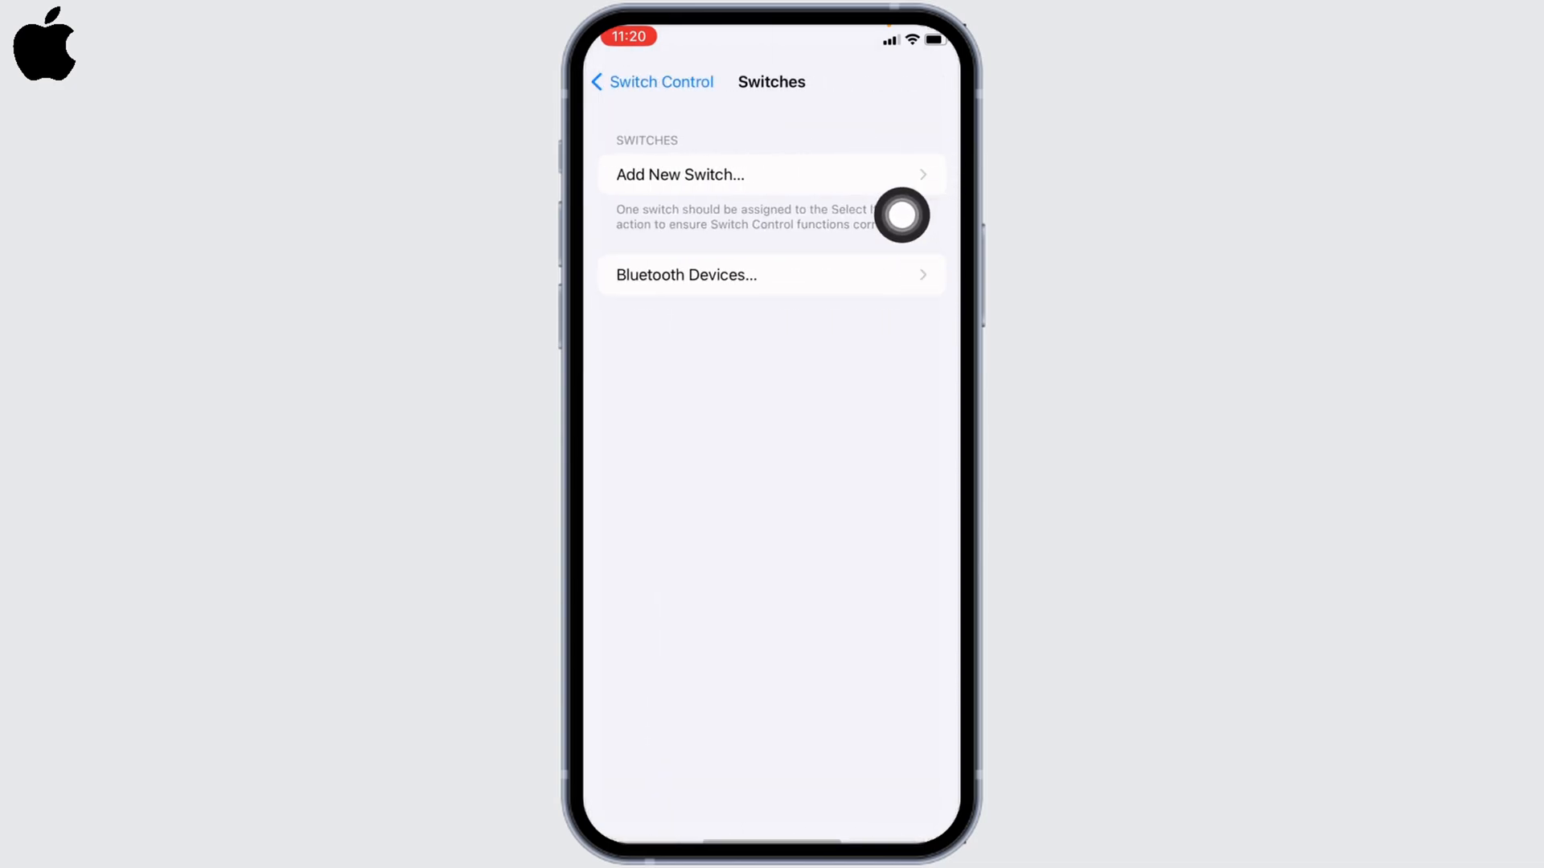
left_click(679, 174)
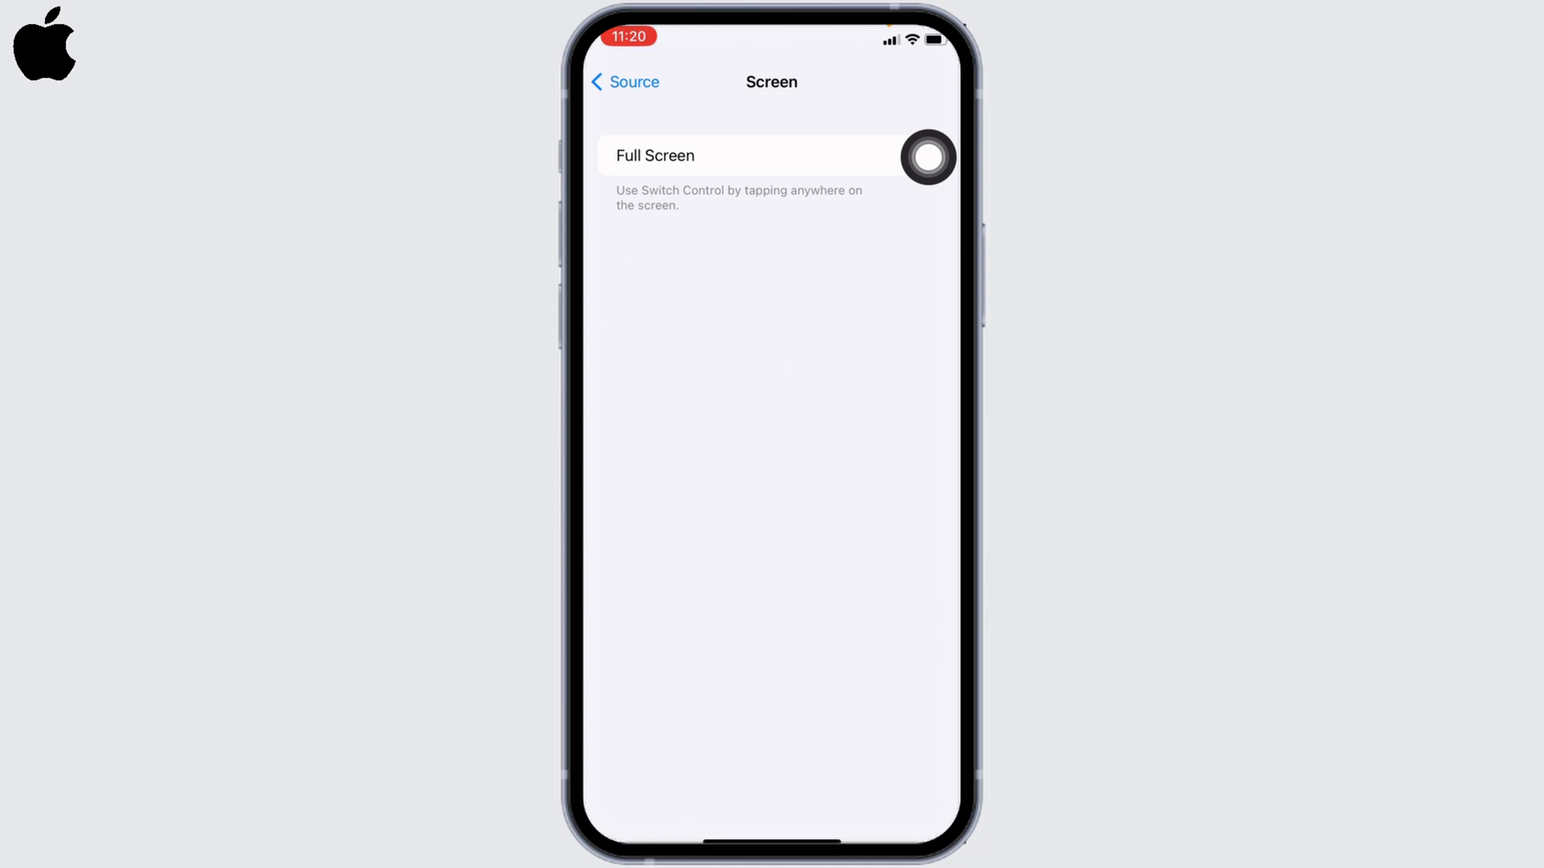
left_click(748, 156)
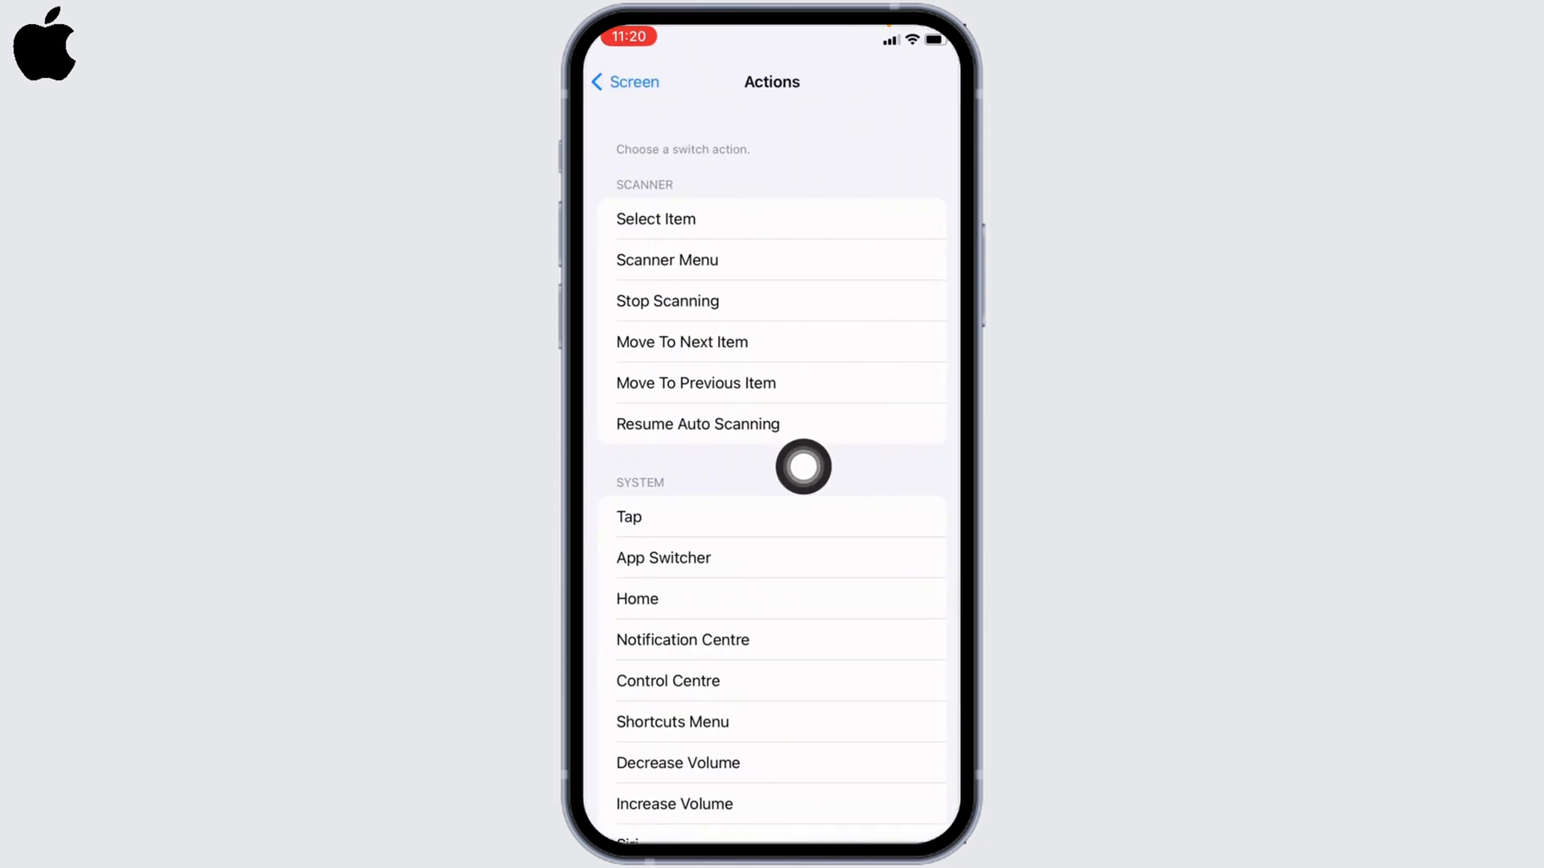
left_click(617, 82)
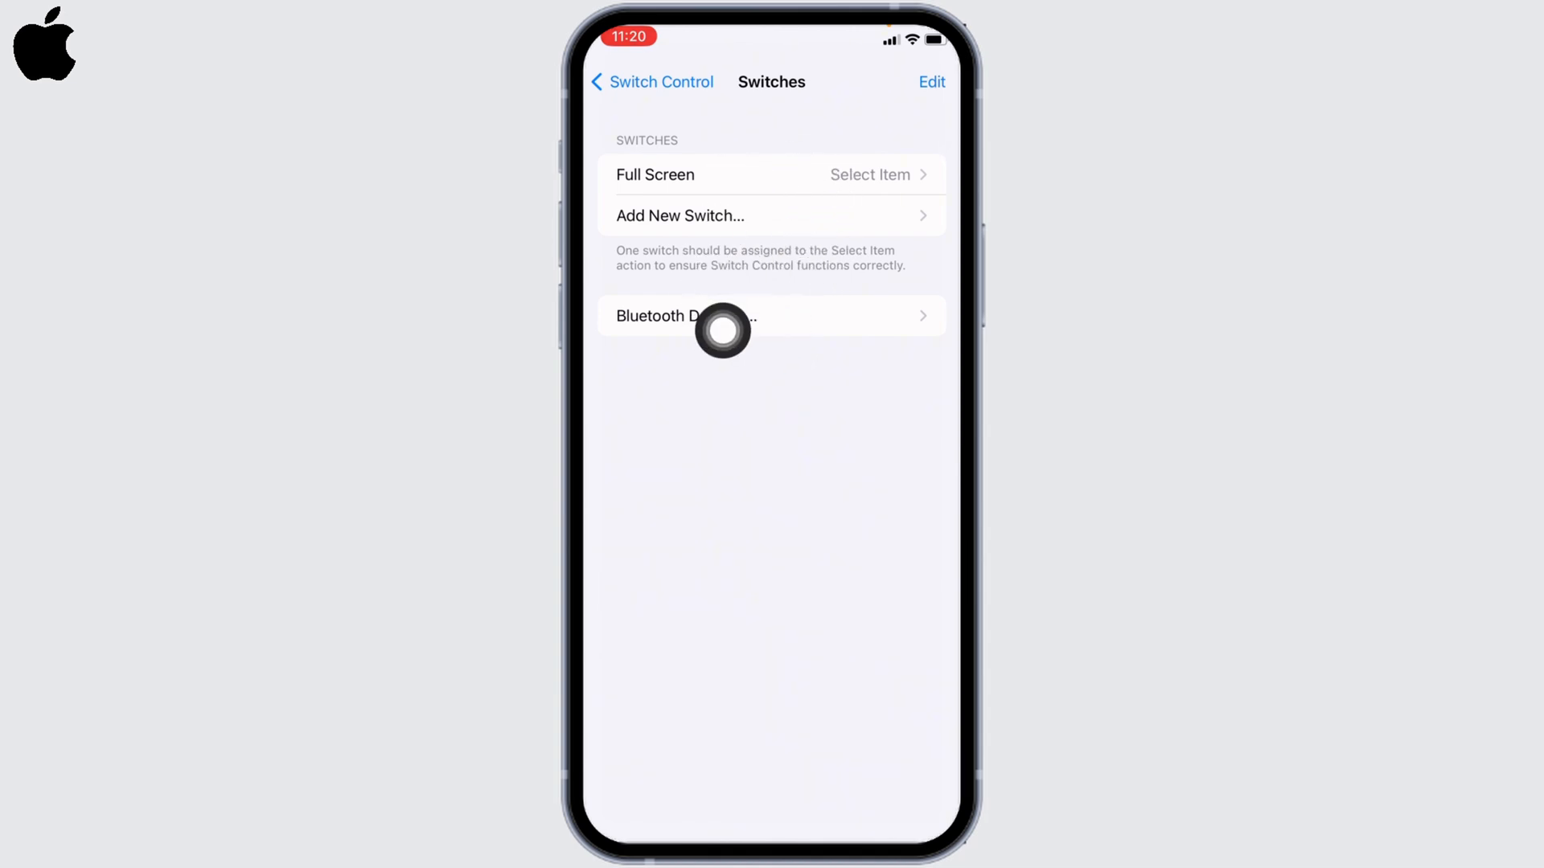
- Create a recipe named 'auto' and assign the Full Screen switch to it
left_click(651, 82)
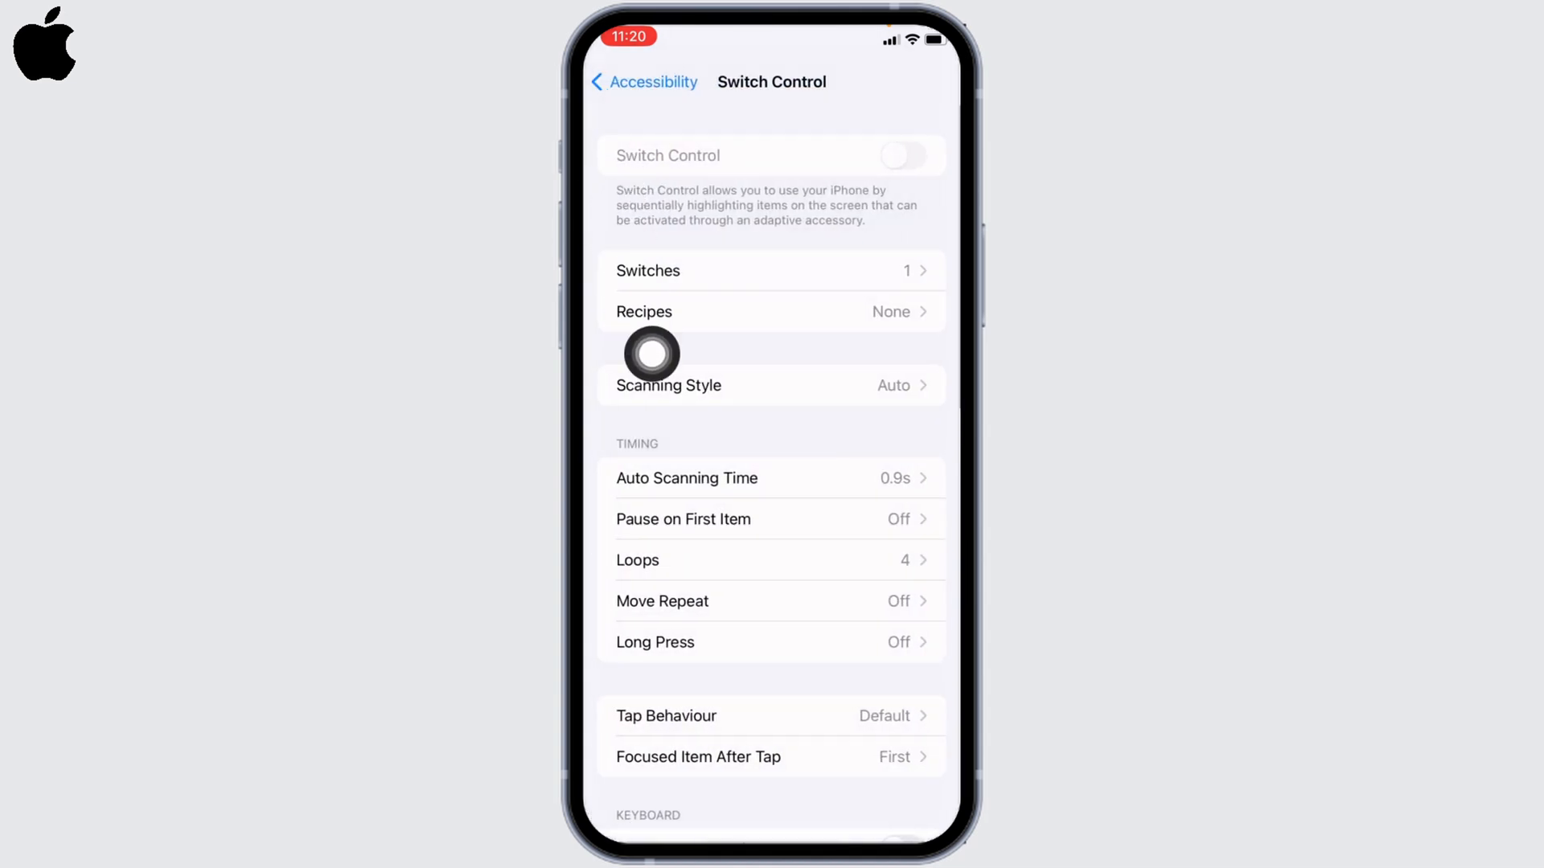
left_click(771, 310)
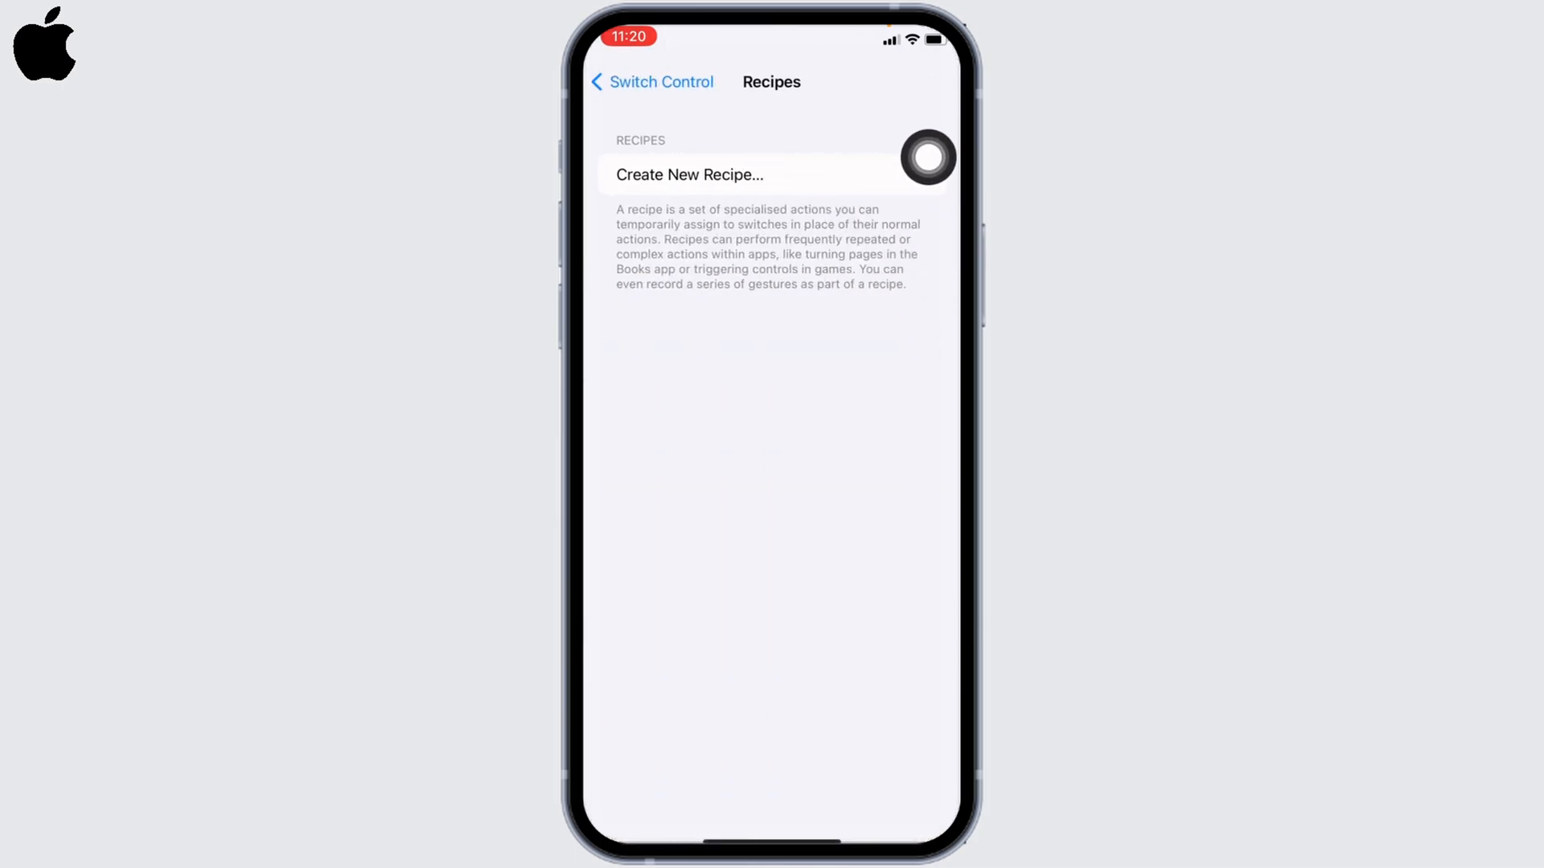
left_click(688, 174)
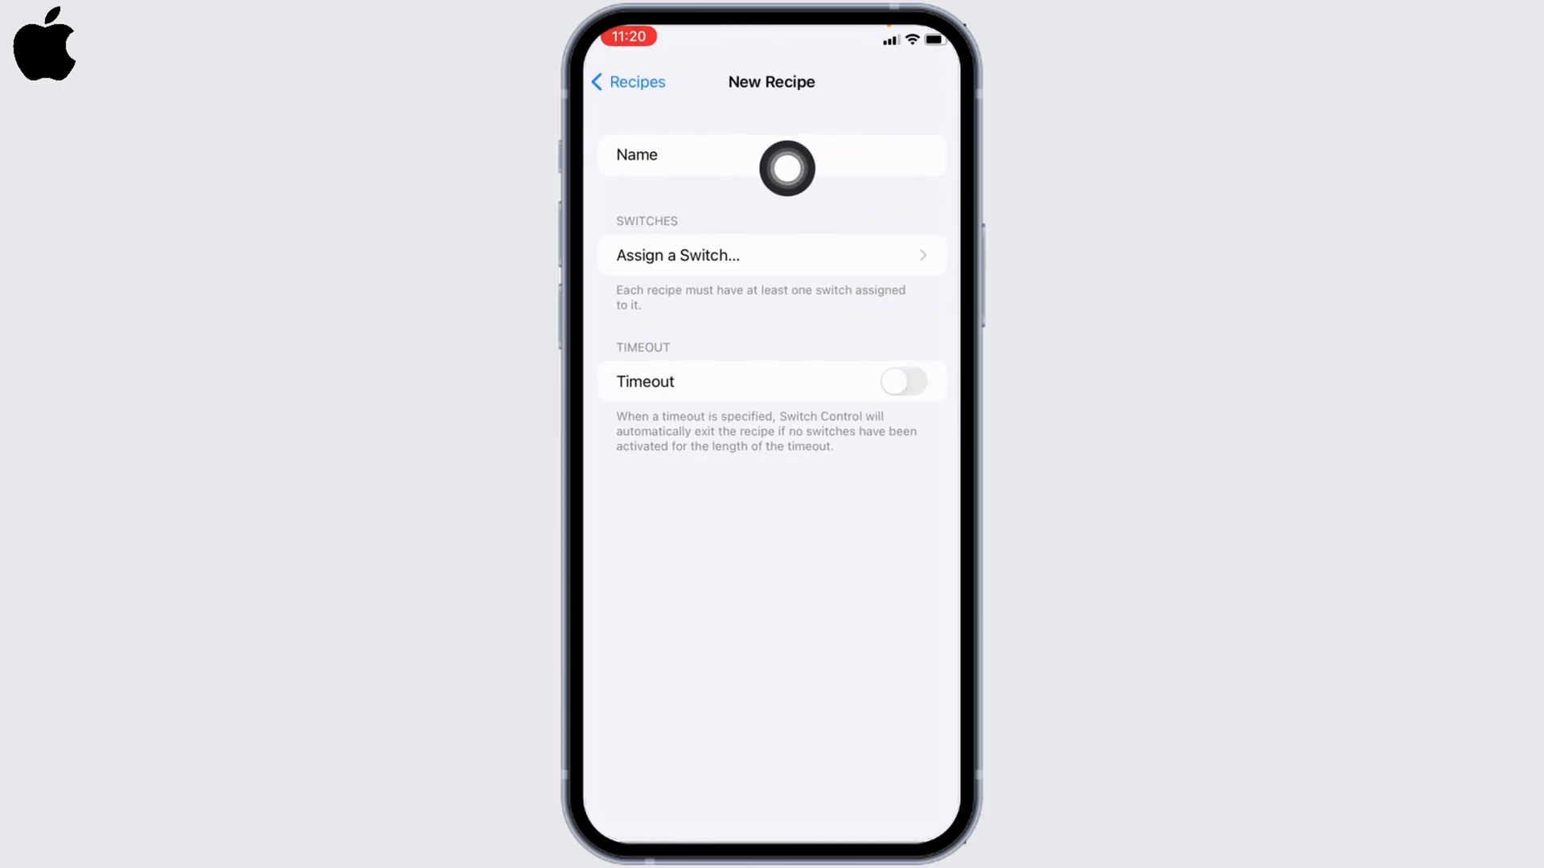
type("a")
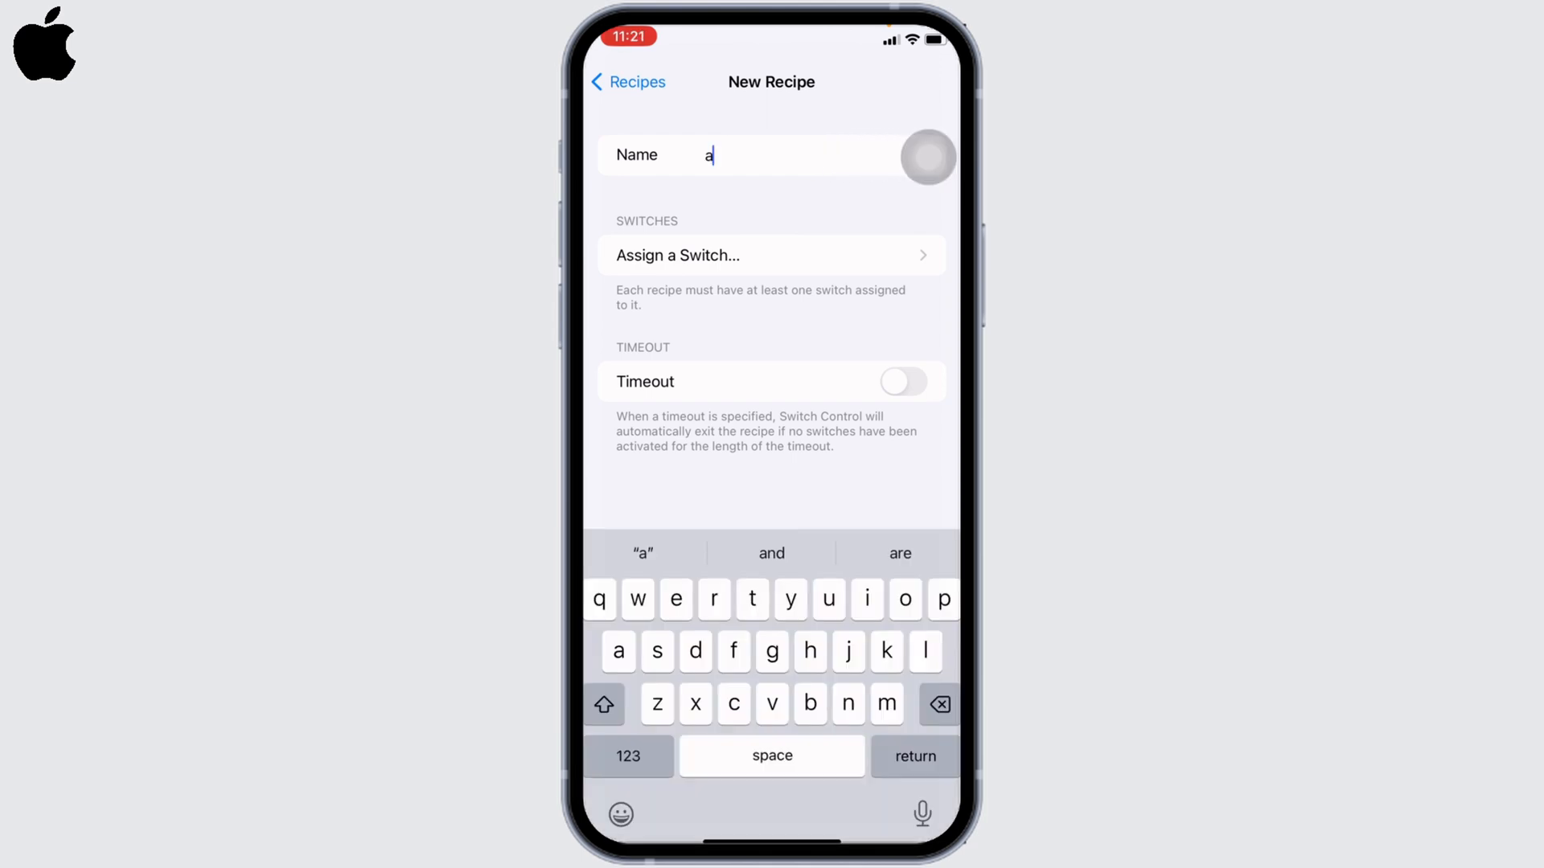
type("uto")
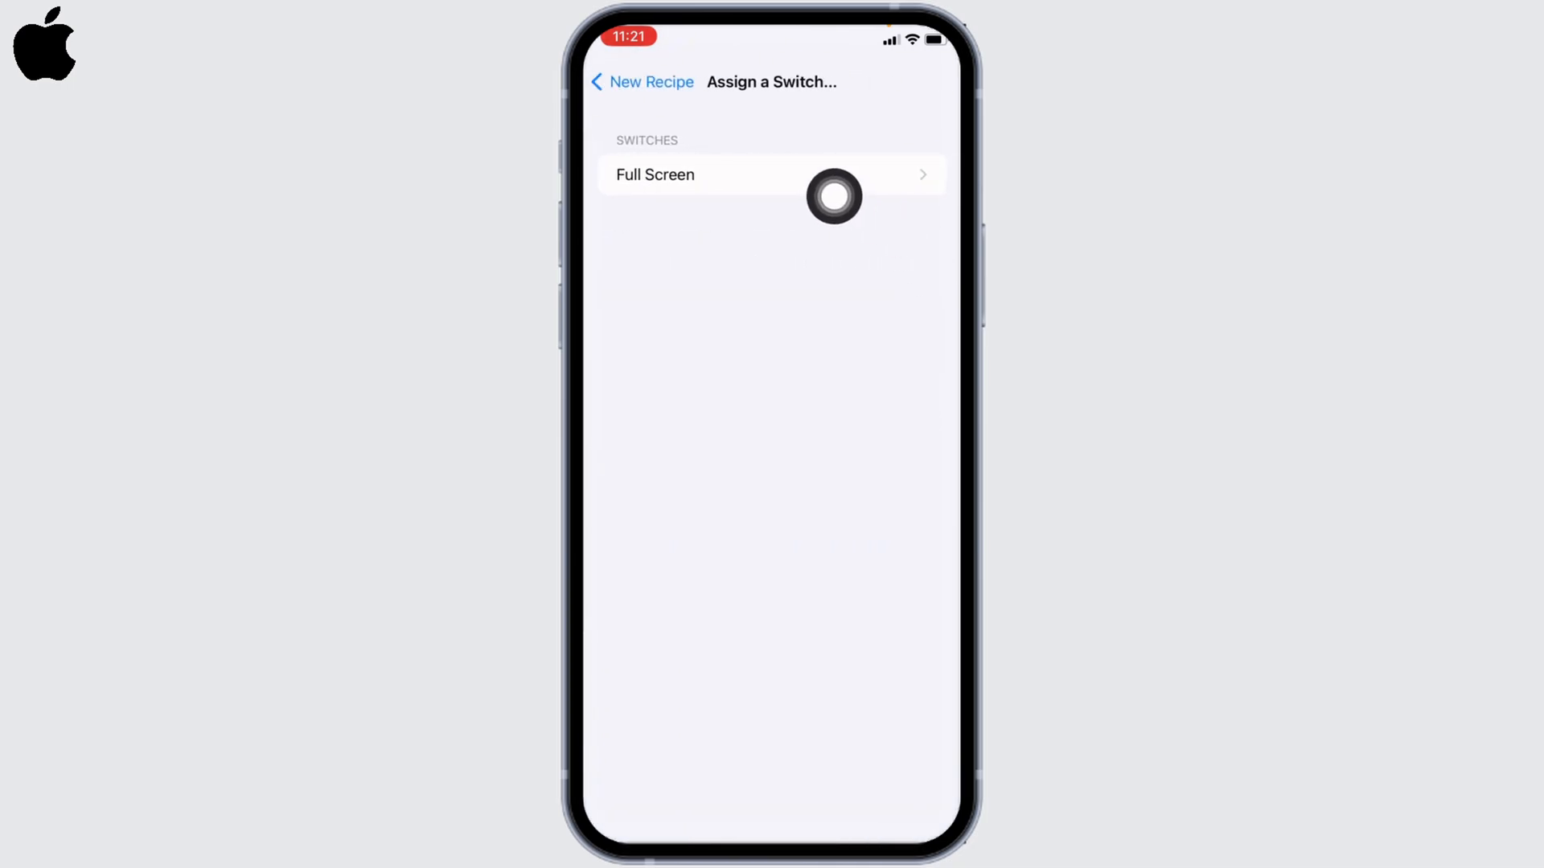
left_click(655, 174)
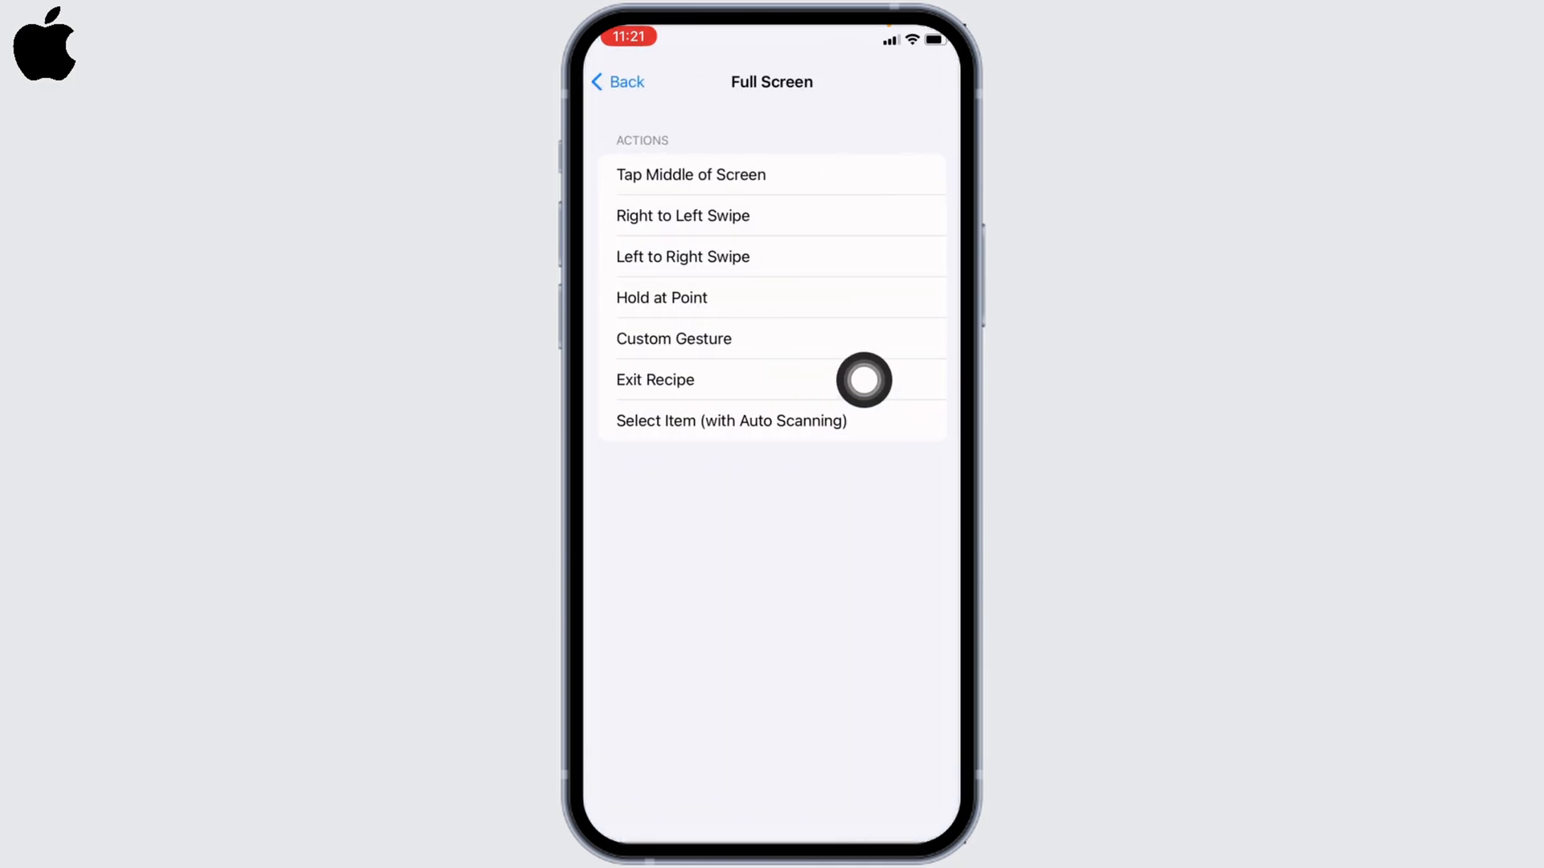
mouse_move(856, 349)
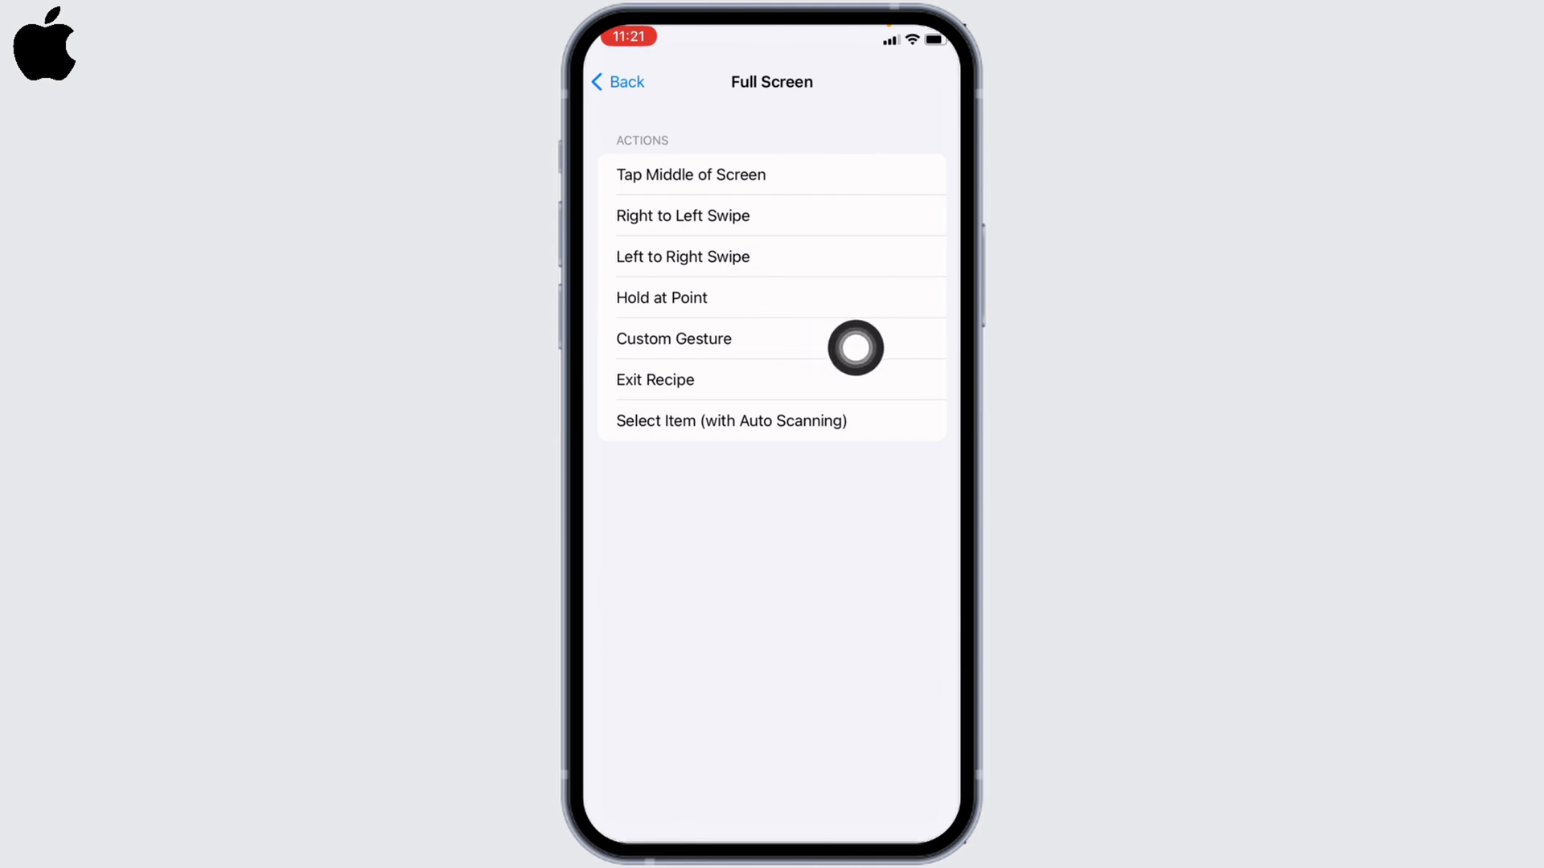
- Give the Full Screen switch a Custom Gesture action by recording a short swipe
left_click(674, 338)
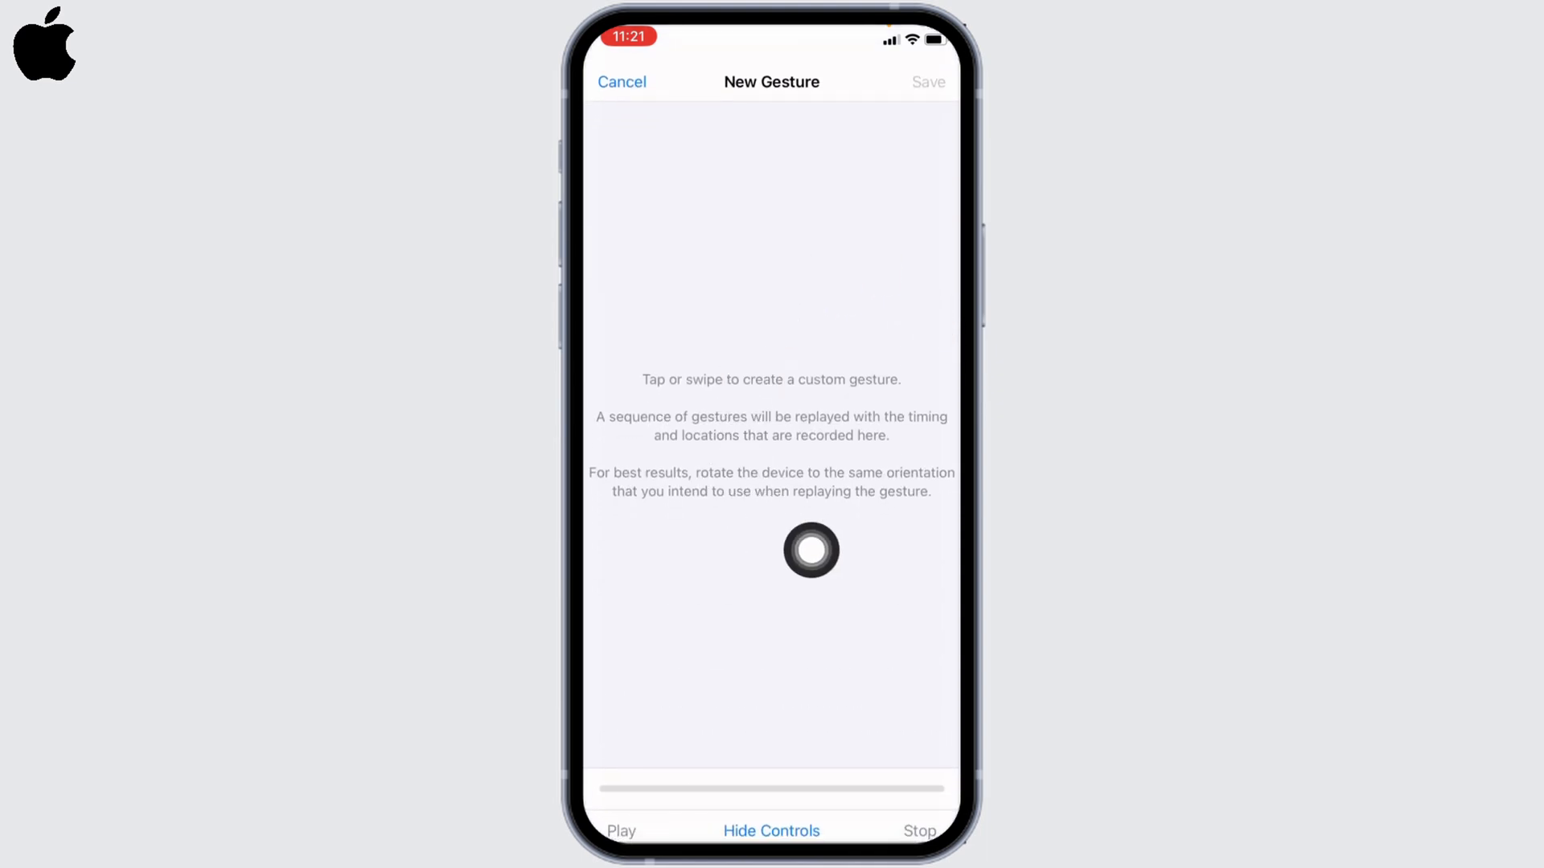
left_click_drag(809, 550, 788, 443)
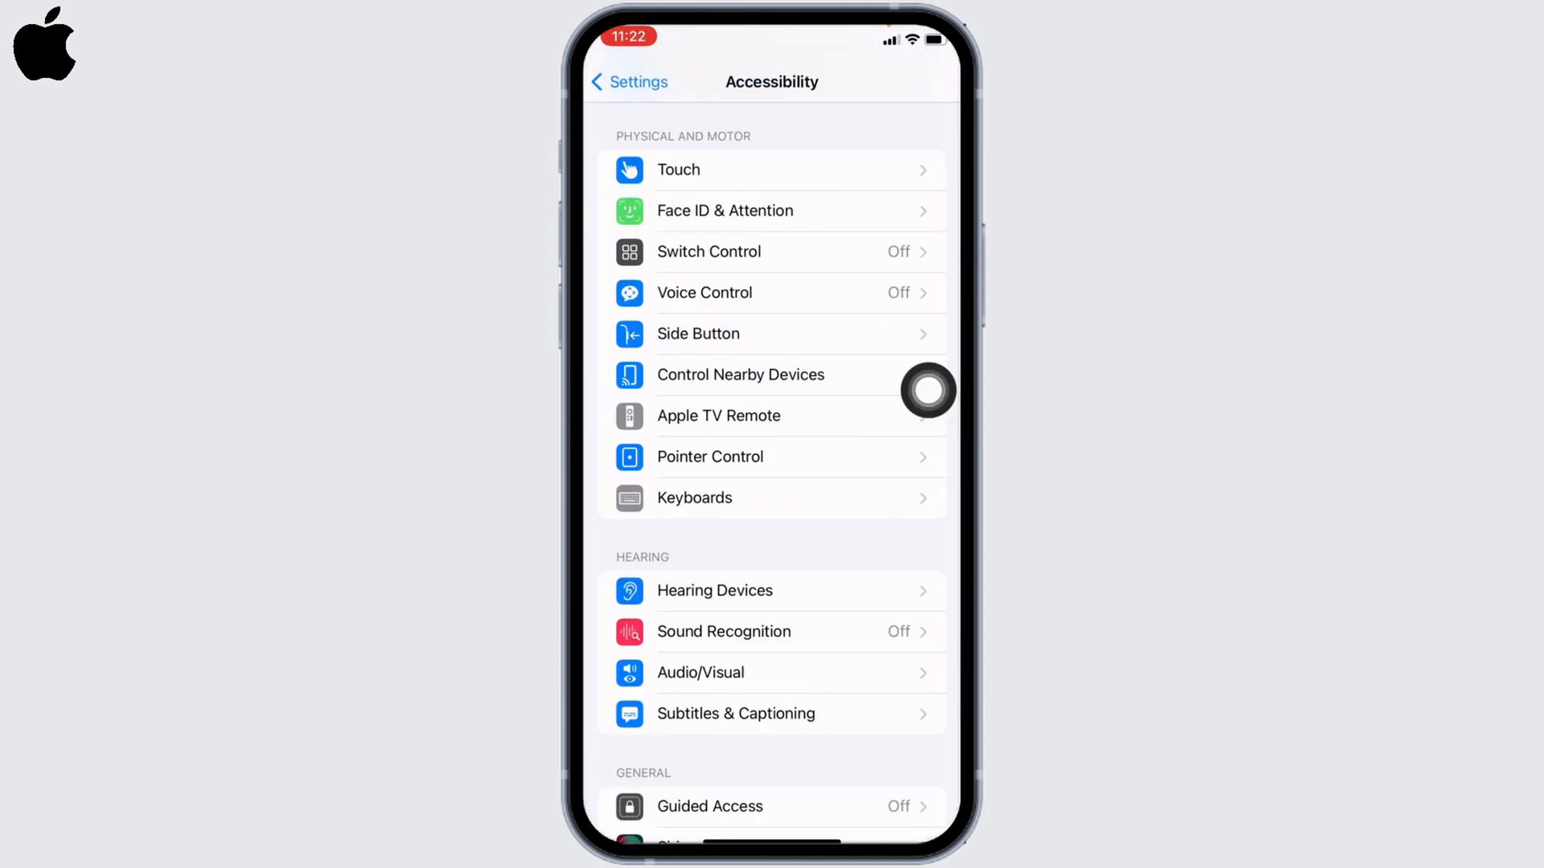
- Tick Switch Control in the Accessibility Shortcut list so a triple-click toggles it
scroll("down", 3)
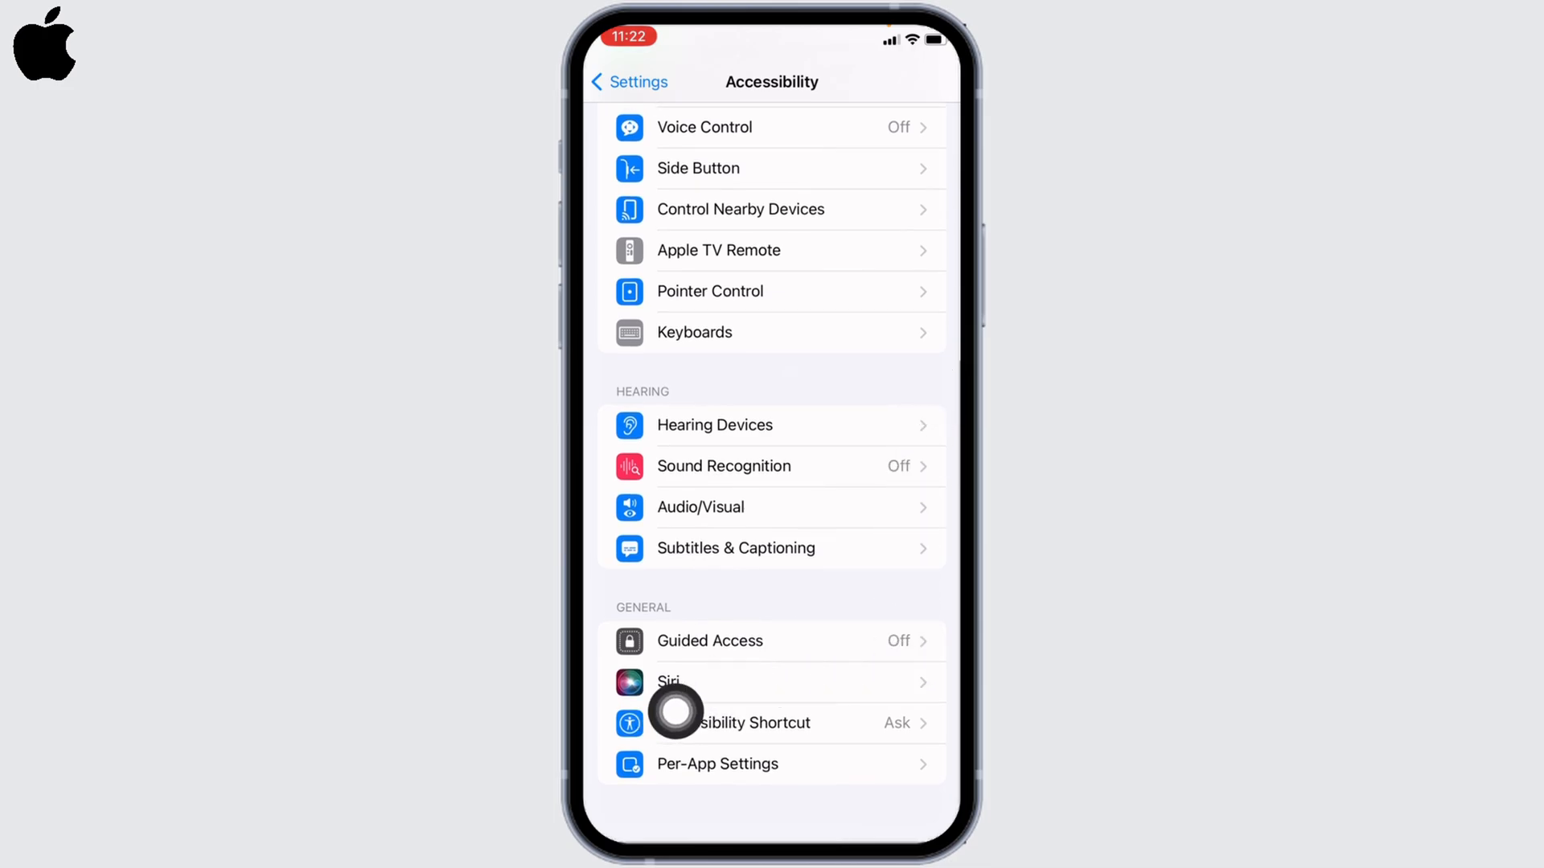
mouse_move(926, 720)
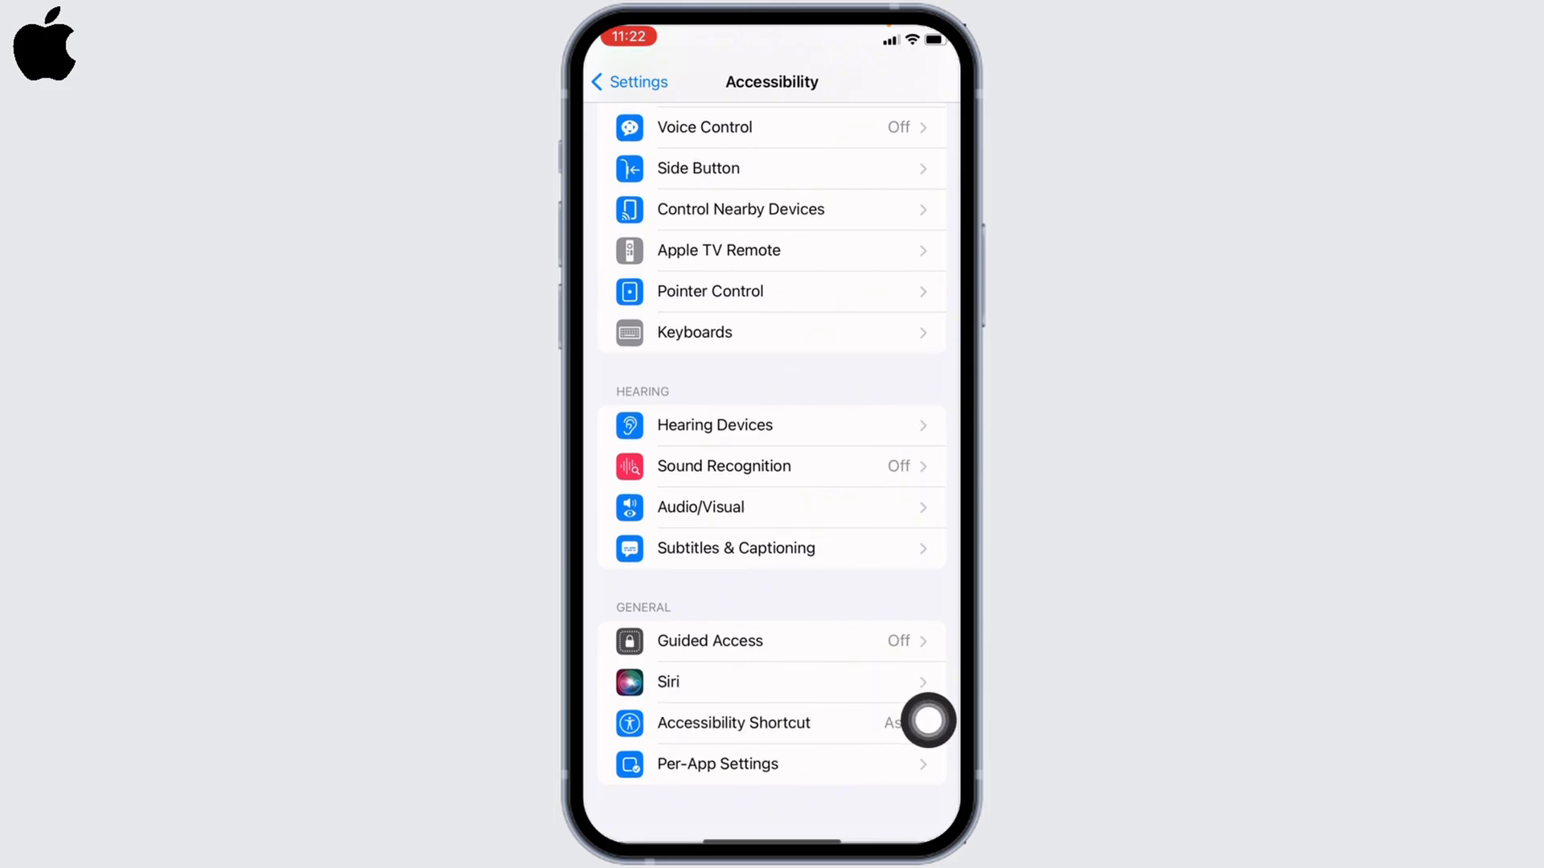
left_click(734, 722)
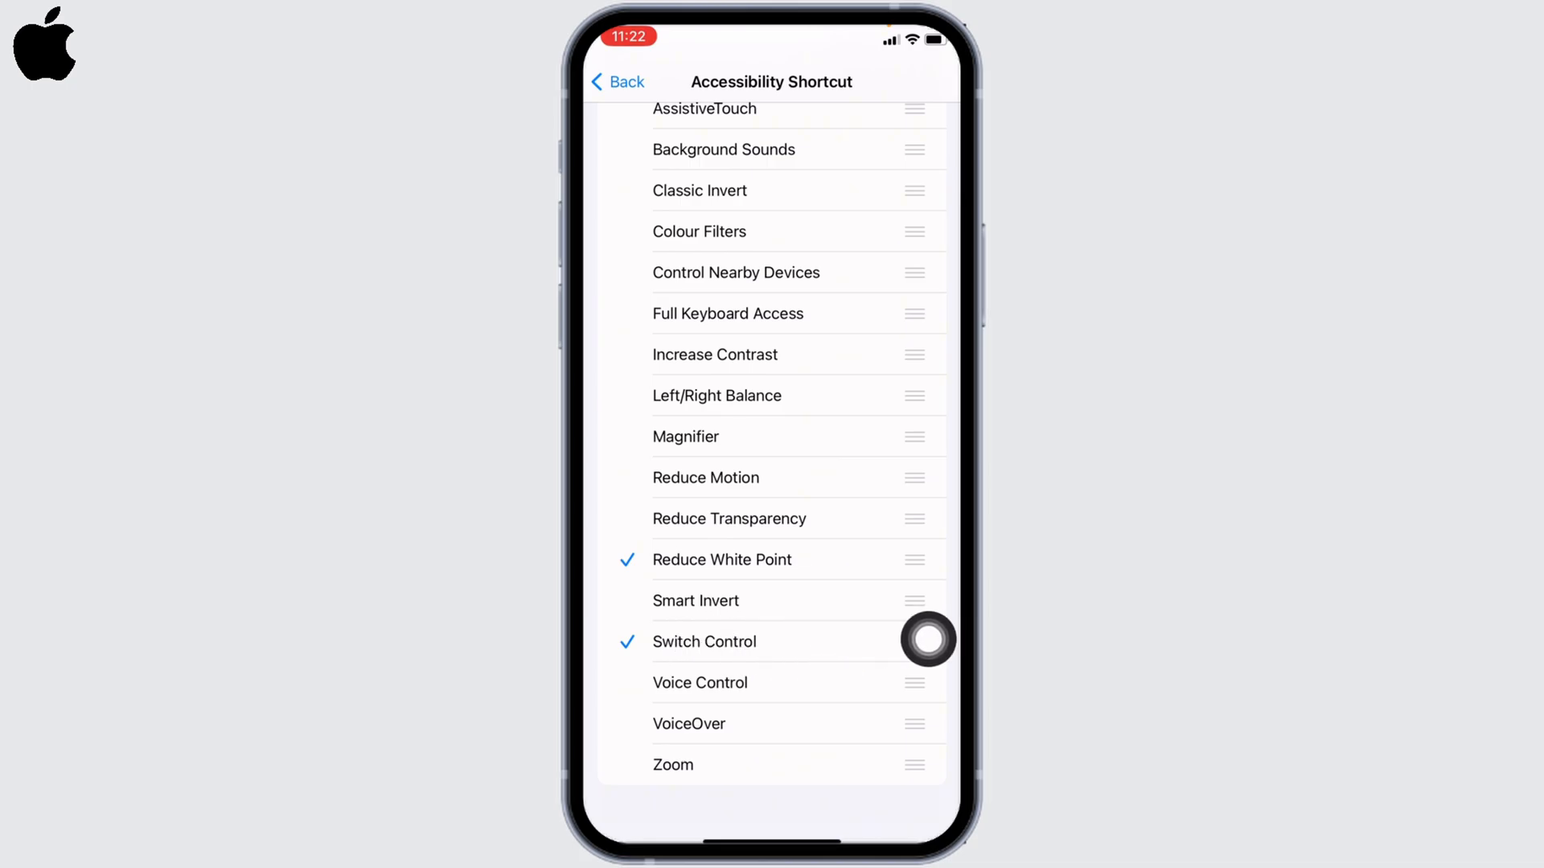
left_click(616, 82)
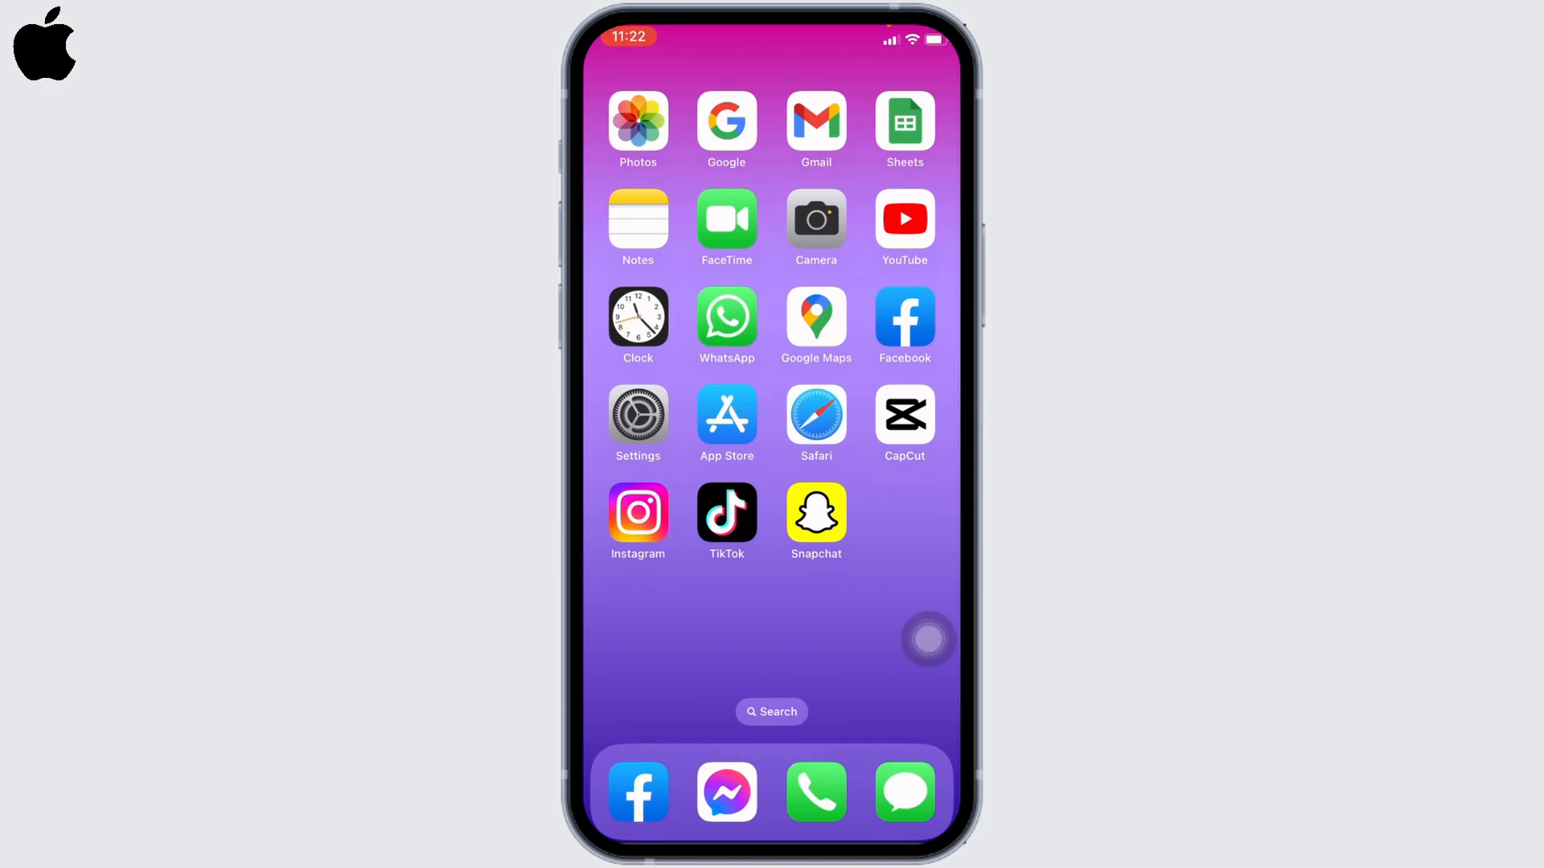
- Turn on Switch Control over a blank Notes note via the accessibility shortcut sheet
left_click(637, 219)
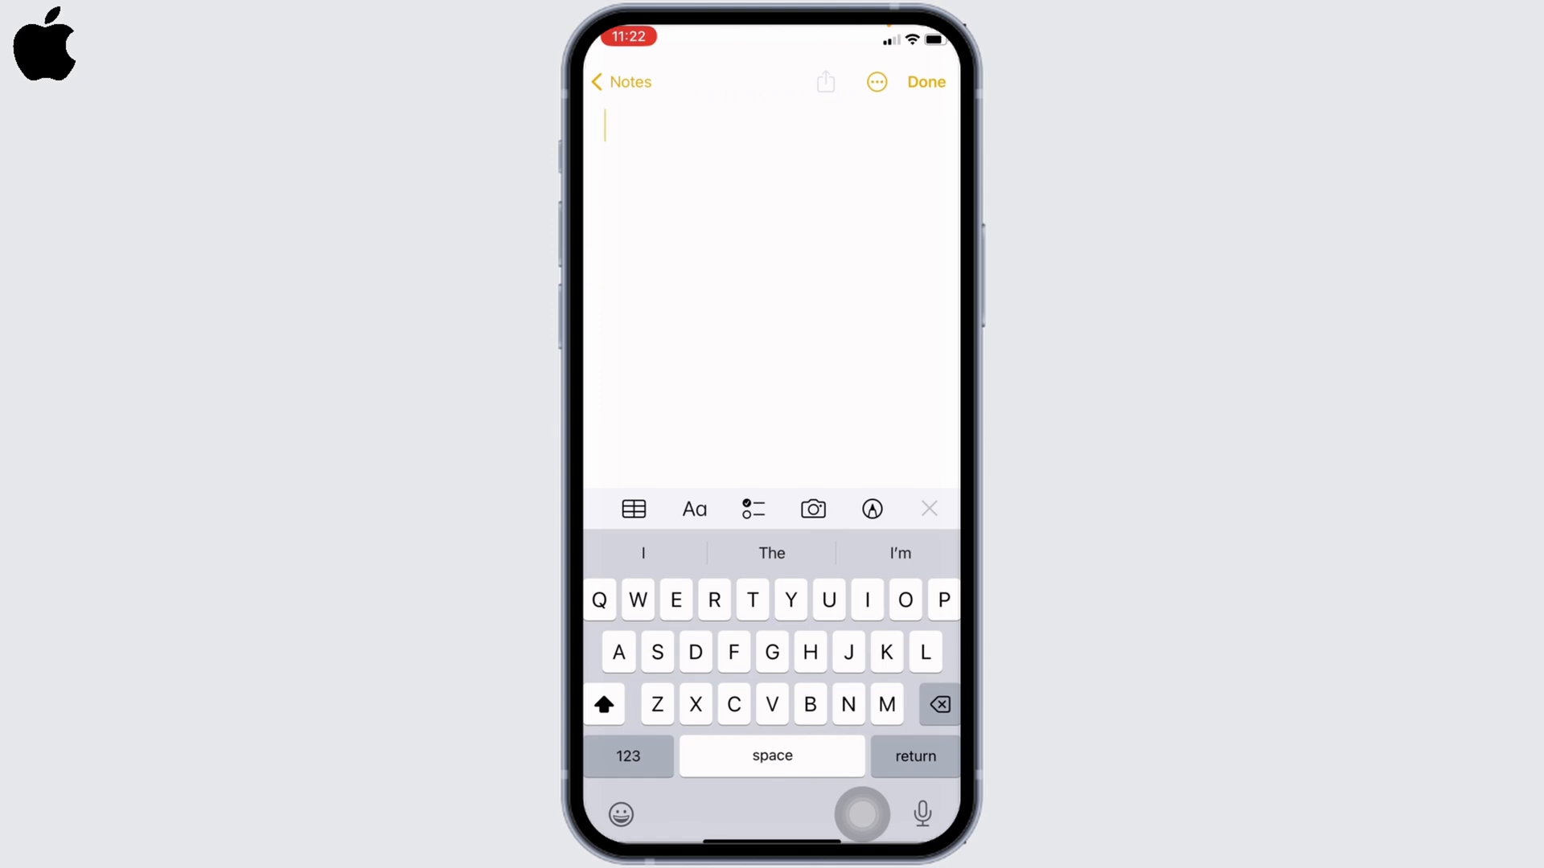
left_click(862, 816)
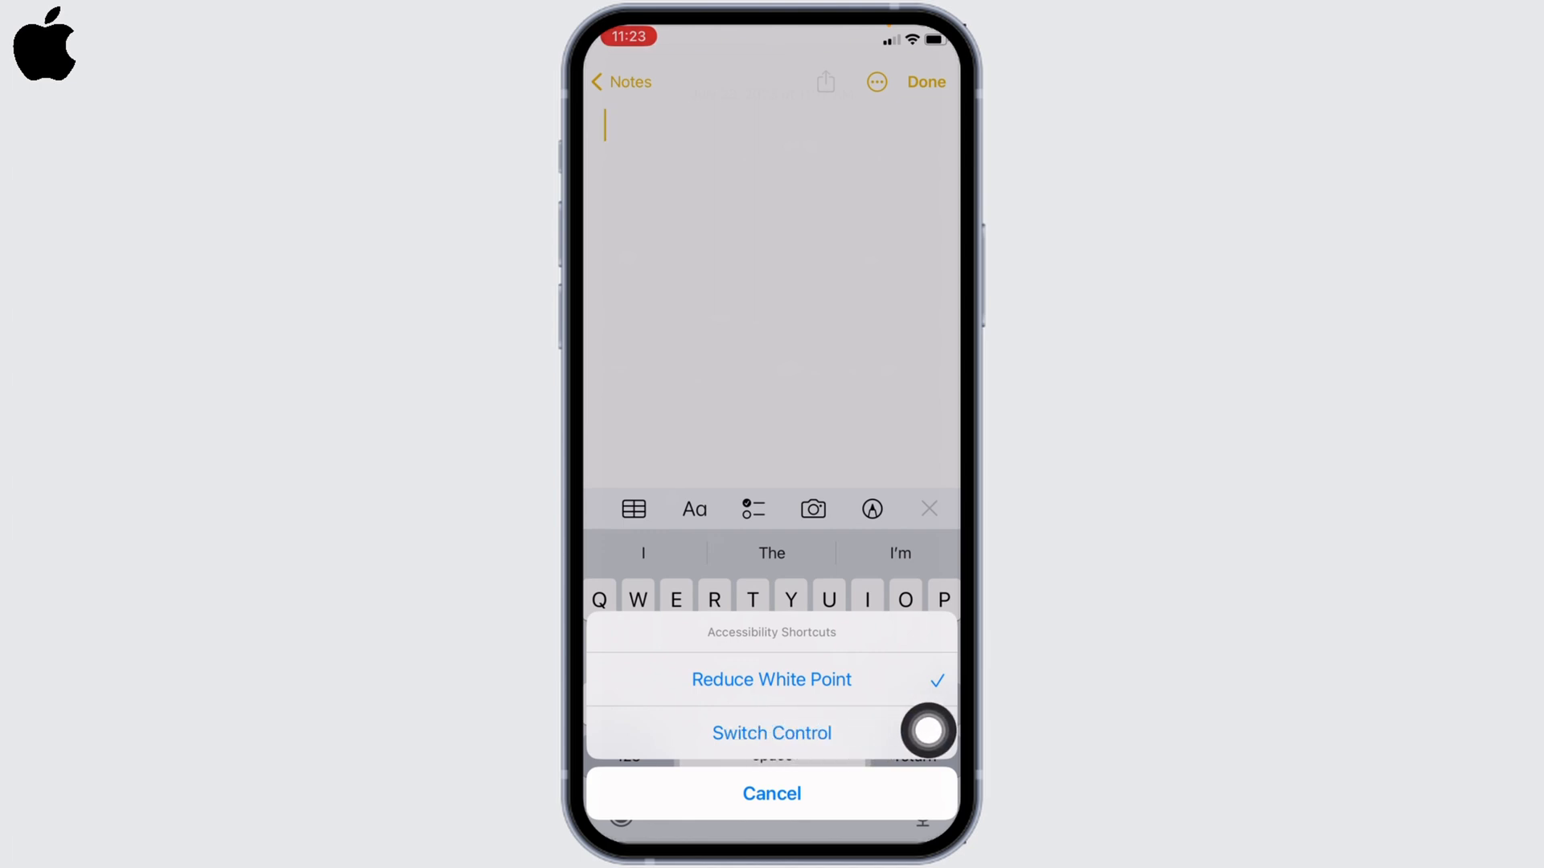
left_click(770, 734)
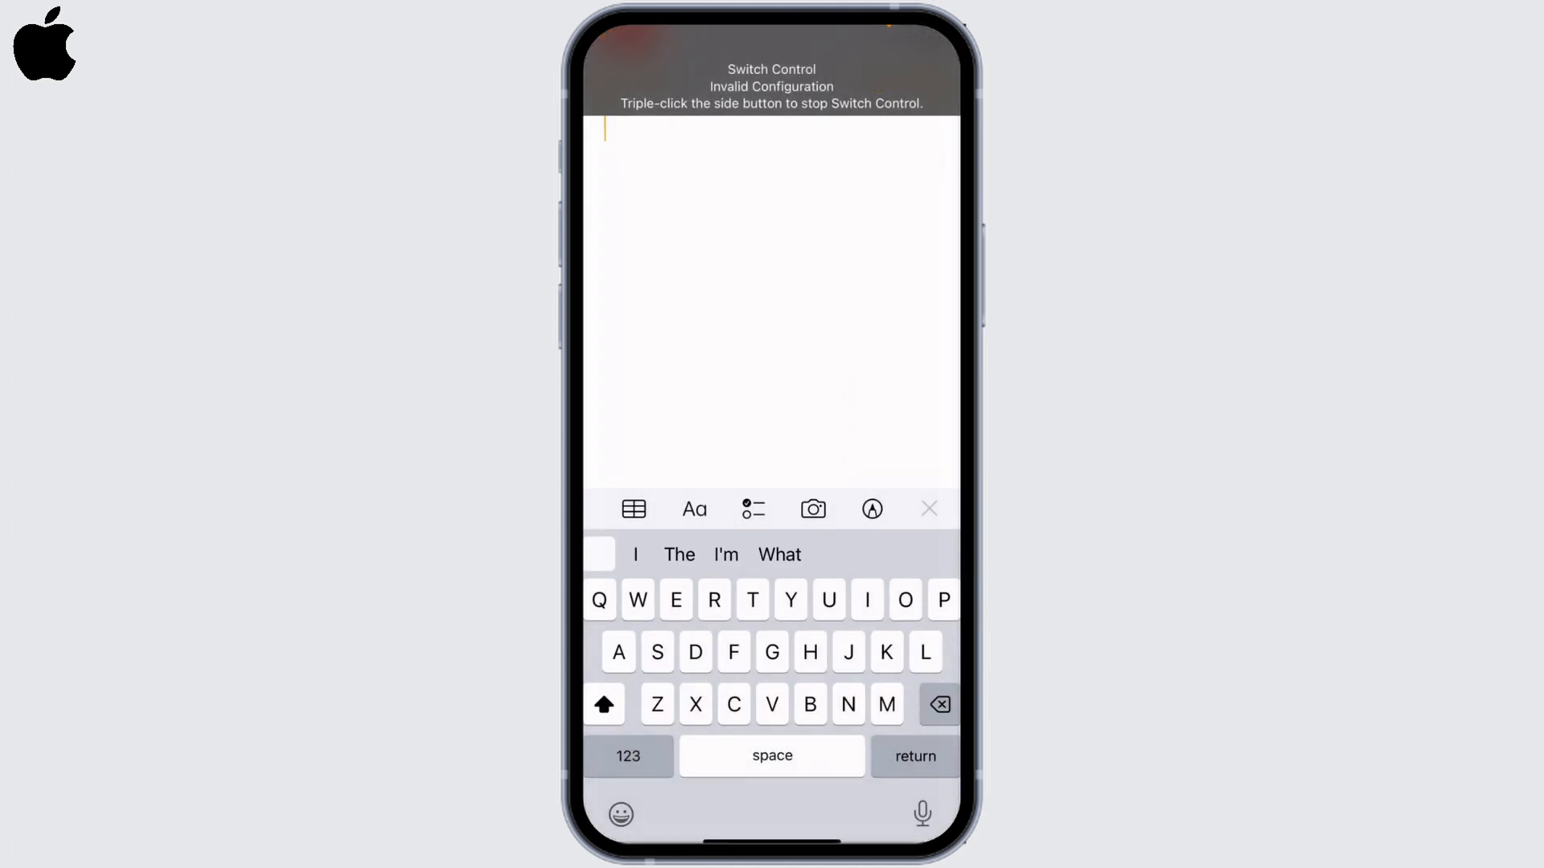